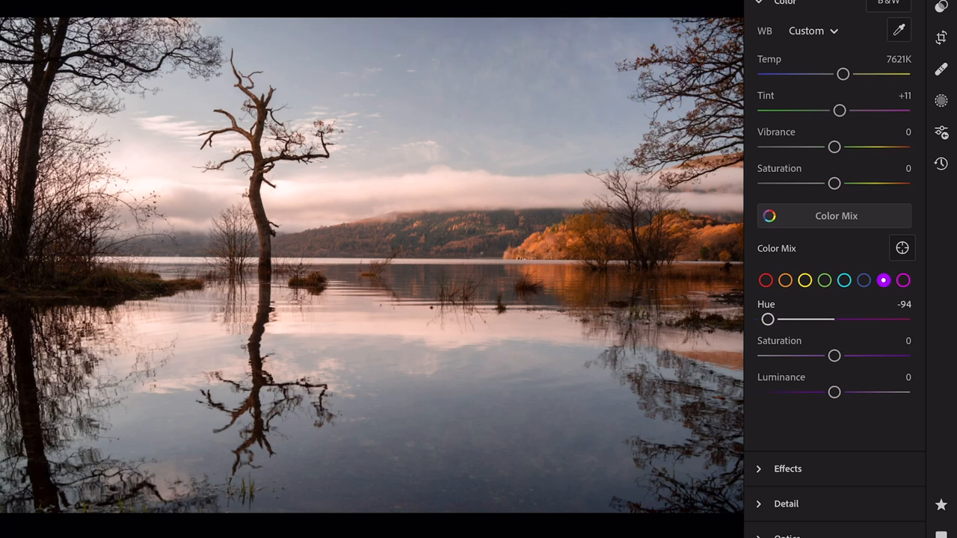
Drag the Color Mix blue Hue slider left to -38 for a cooler sky.
drag(768, 319, 764, 319)
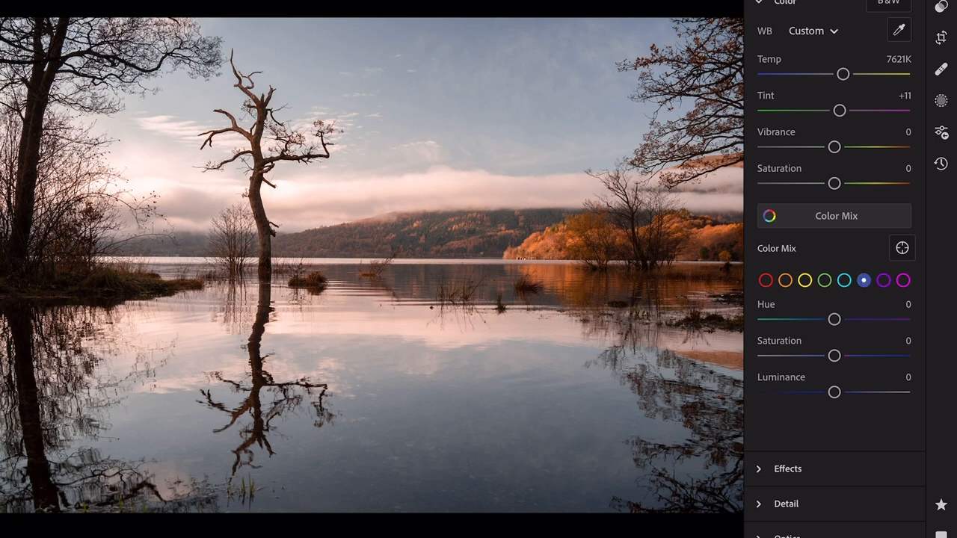
drag(835, 320, 832, 319)
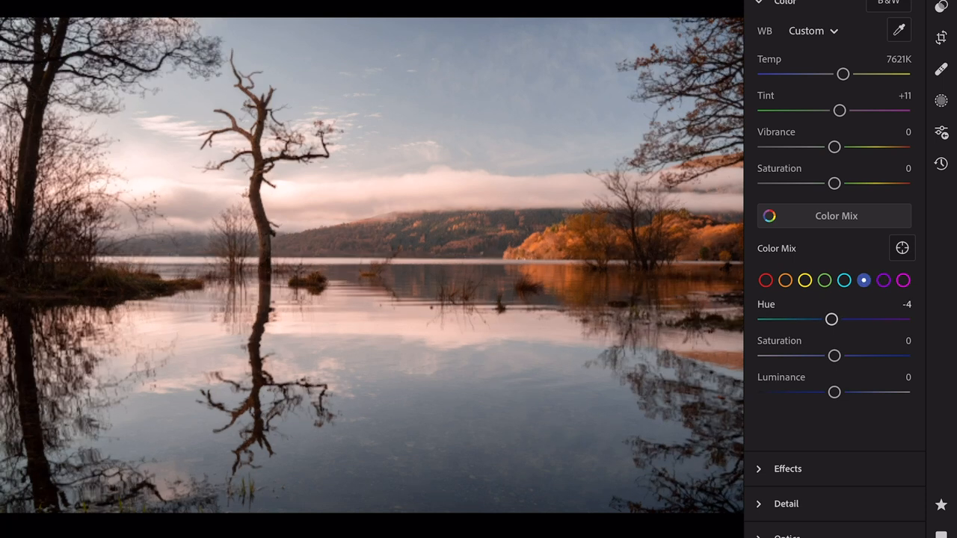
drag(831, 319, 808, 319)
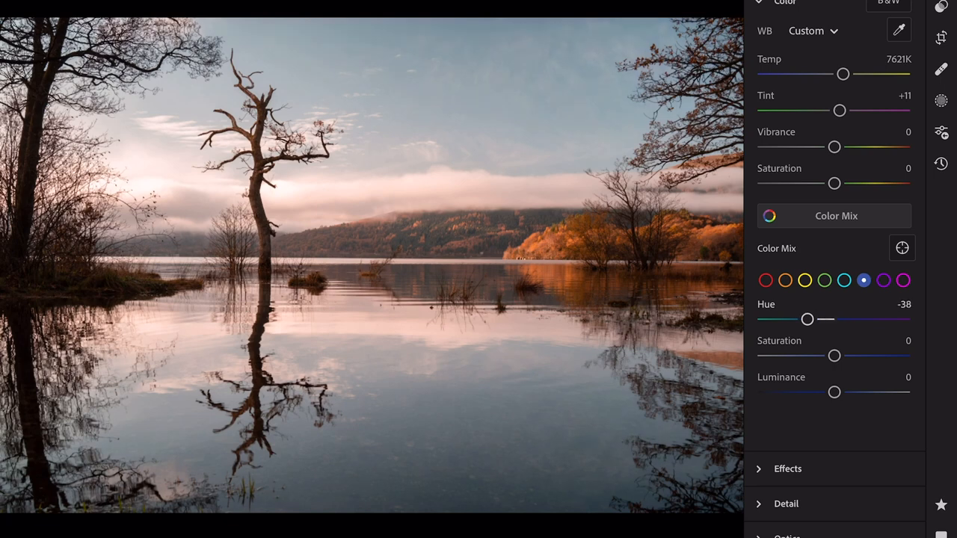